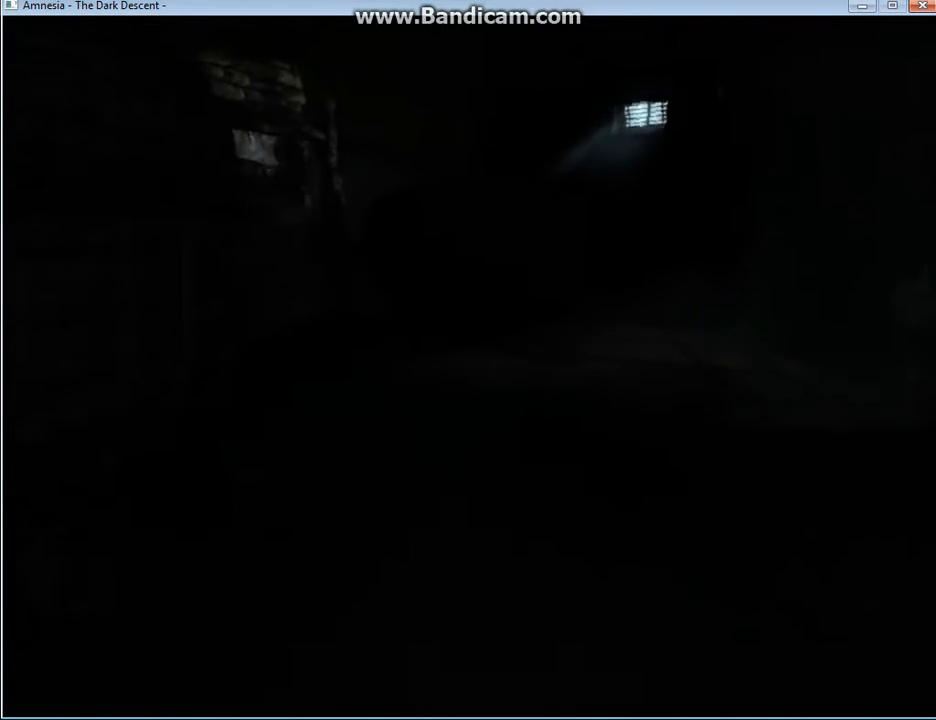
pyautogui.moveTo(468, 360)
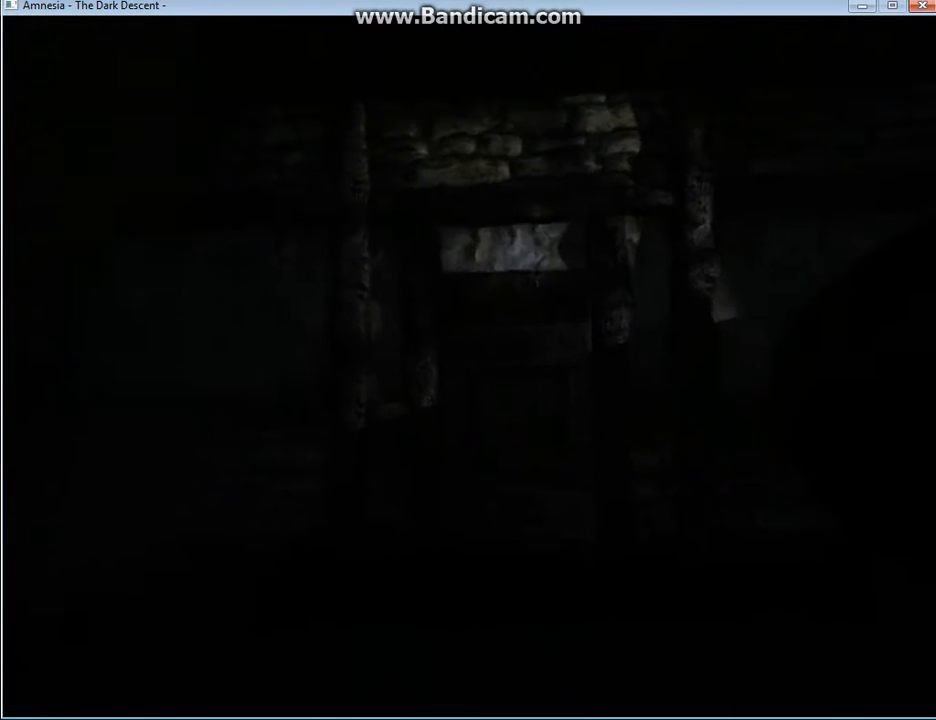
pyautogui.moveTo(468, 360)
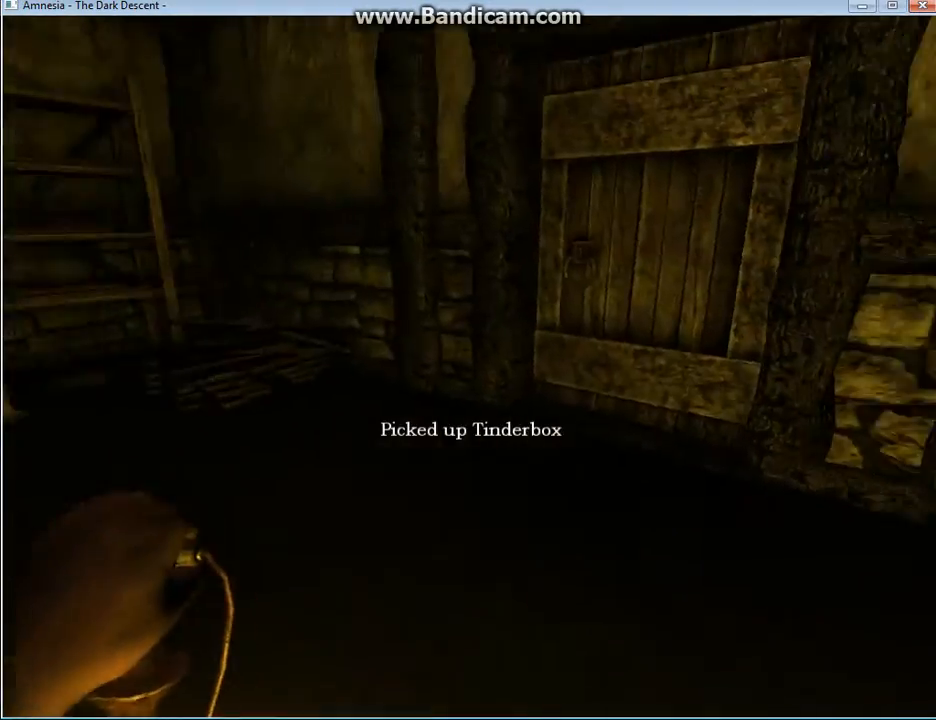
pyautogui.press('Tab')
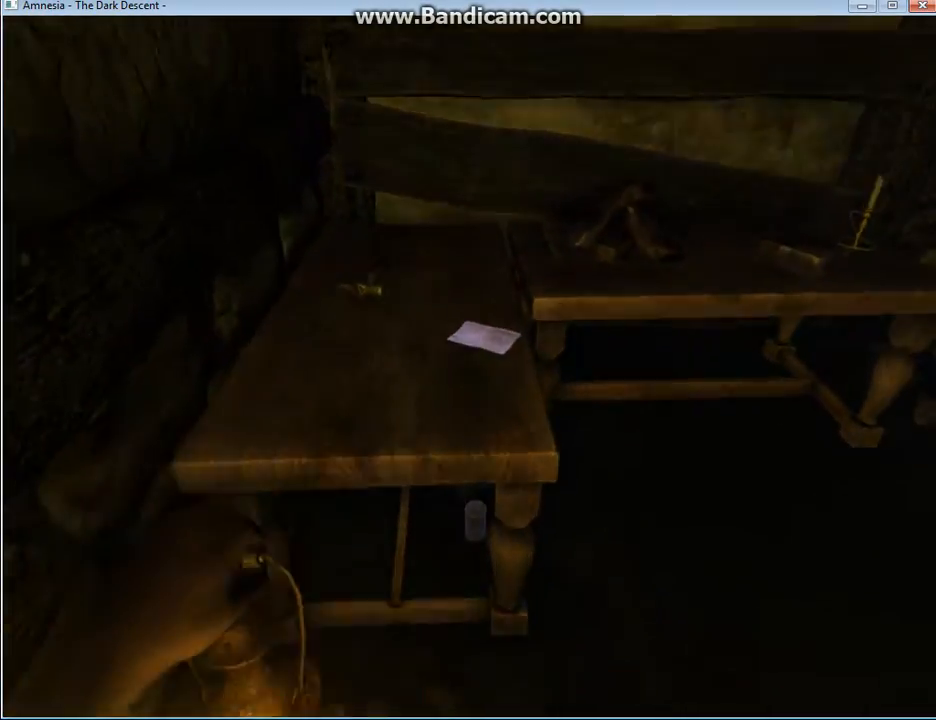
pyautogui.click(480, 336)
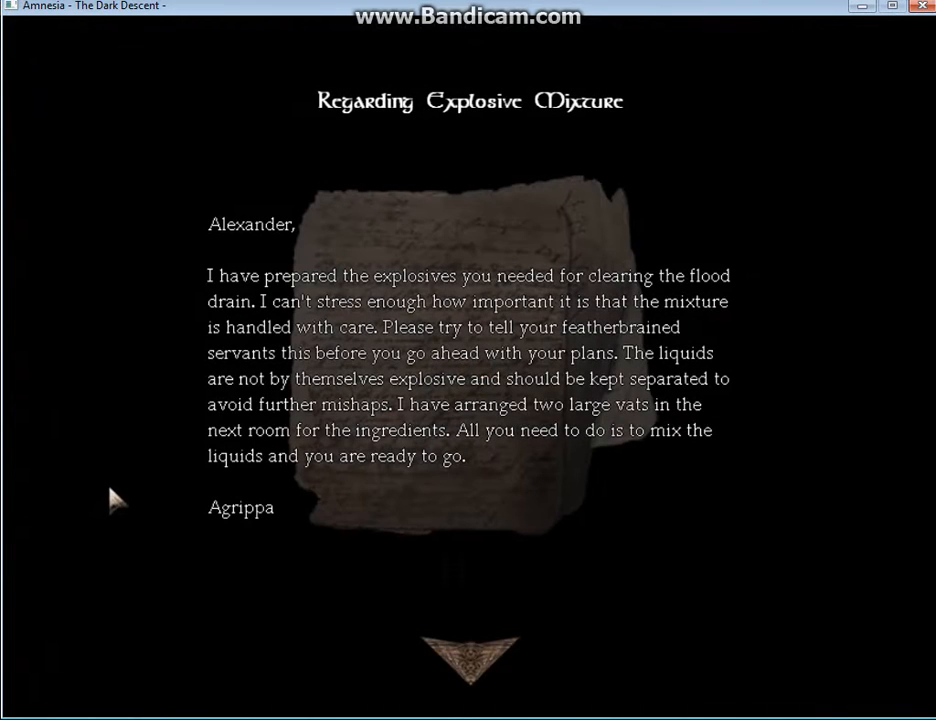
pyautogui.moveTo(110, 476)
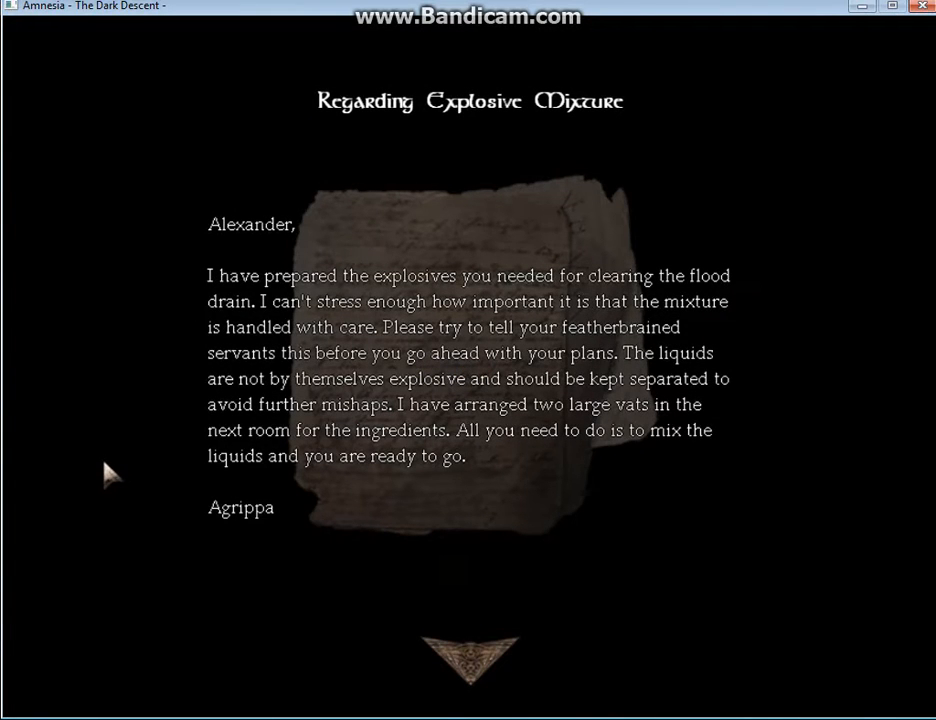
pyautogui.moveTo(108, 462)
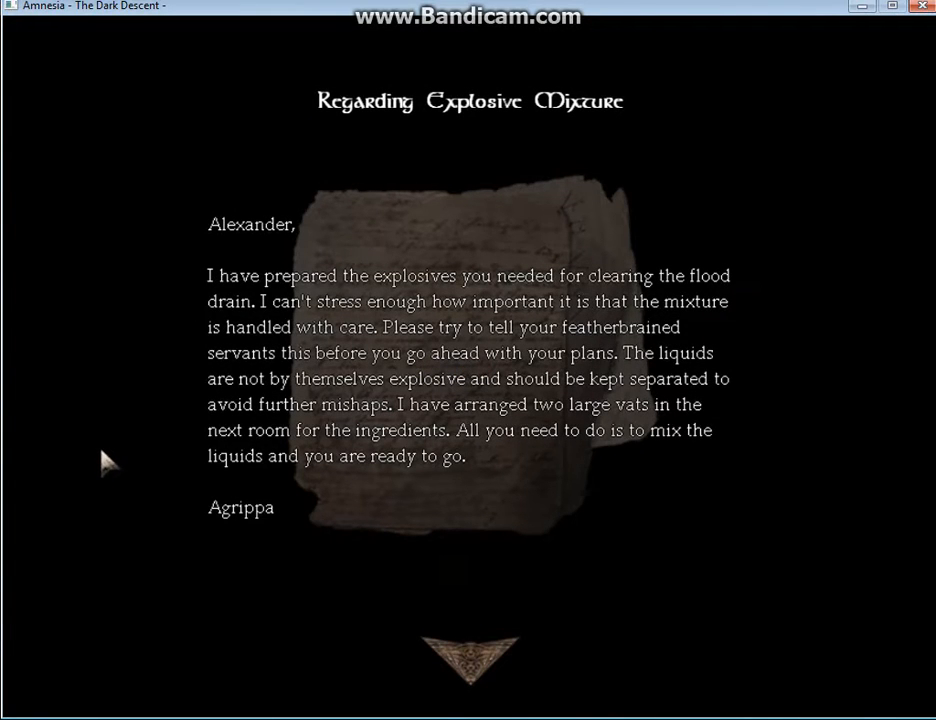
pyautogui.moveTo(84, 436)
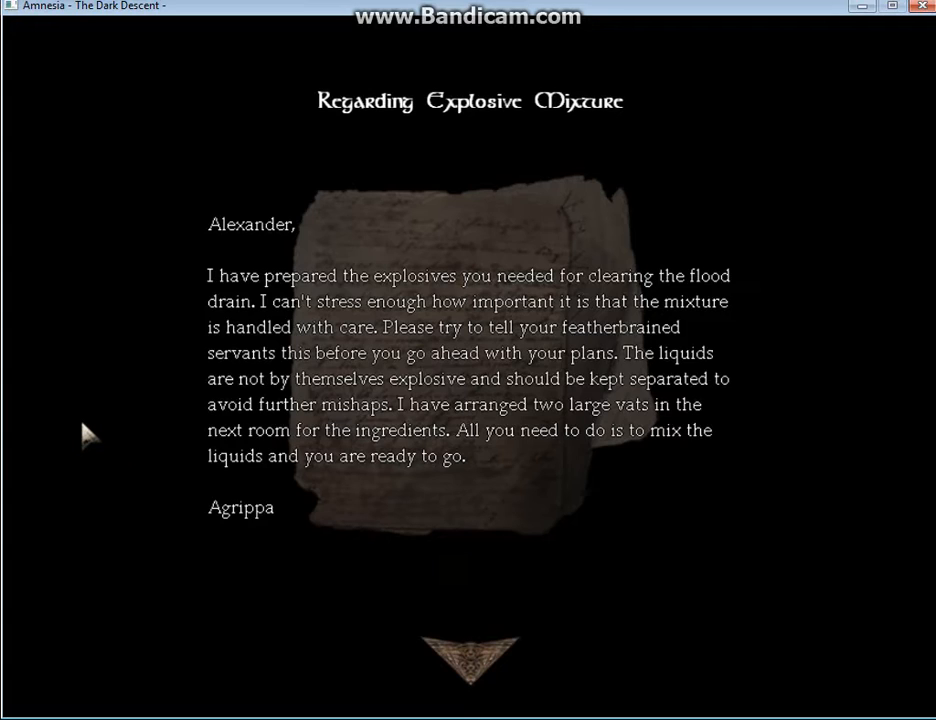
pyautogui.moveTo(80, 420)
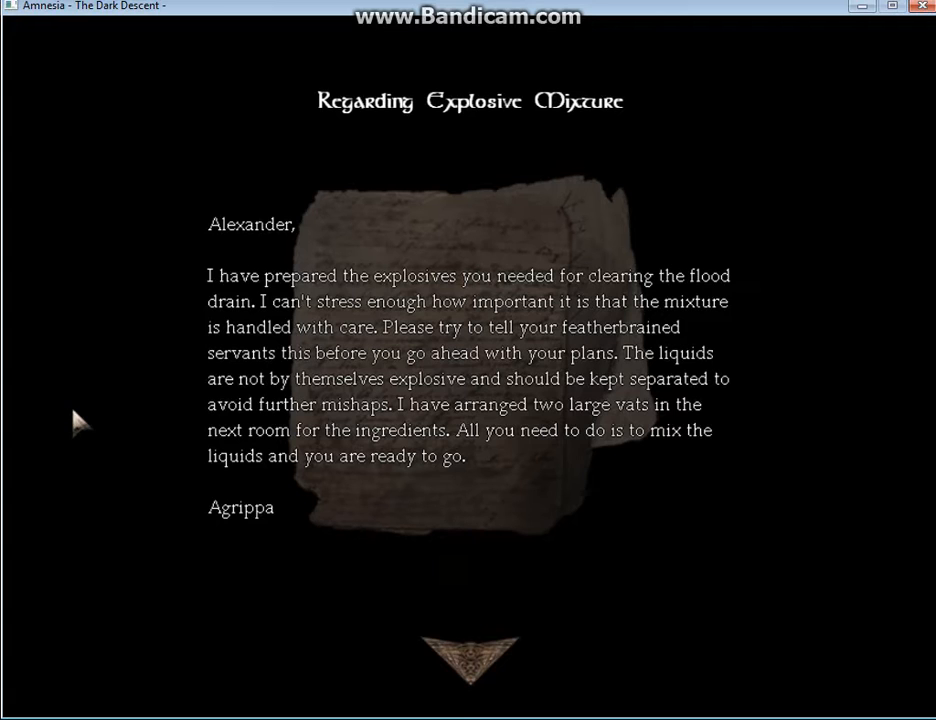
pyautogui.moveTo(308, 598)
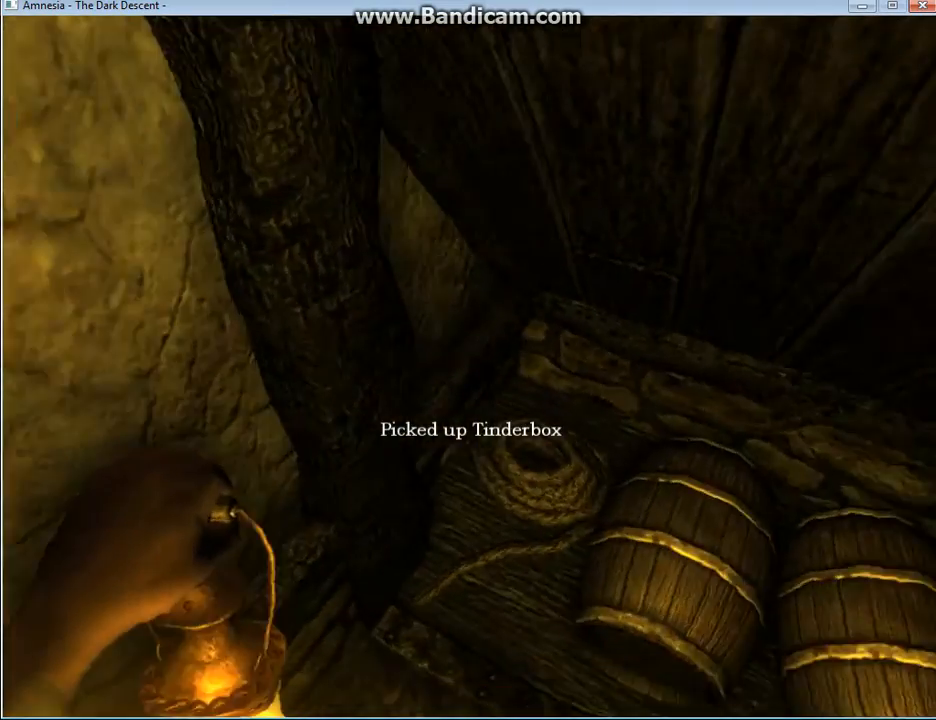
pyautogui.moveTo(468, 360)
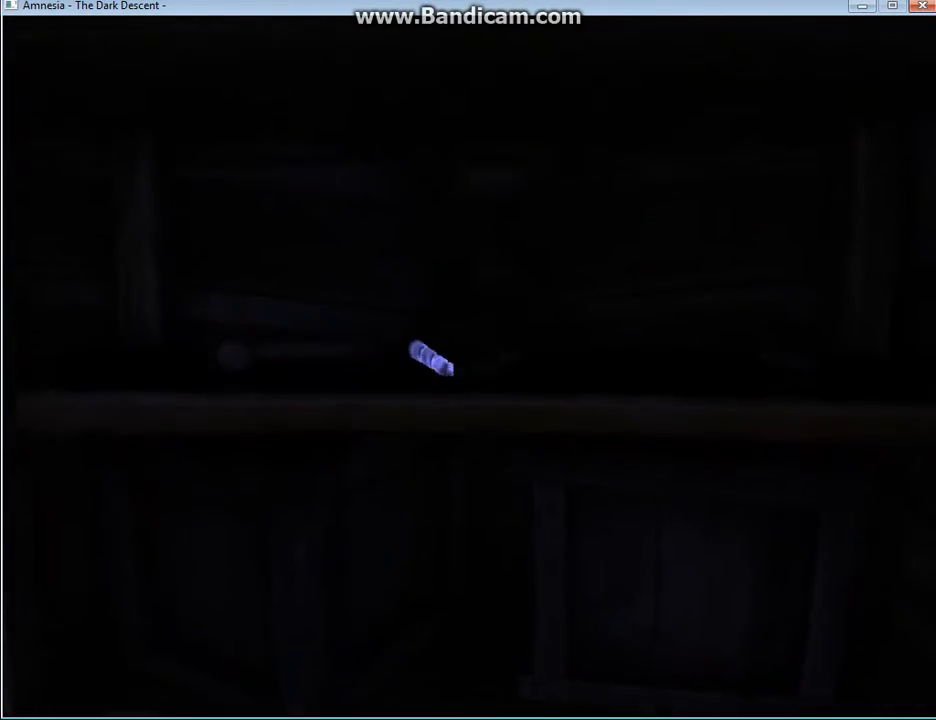
pyautogui.click(430, 362)
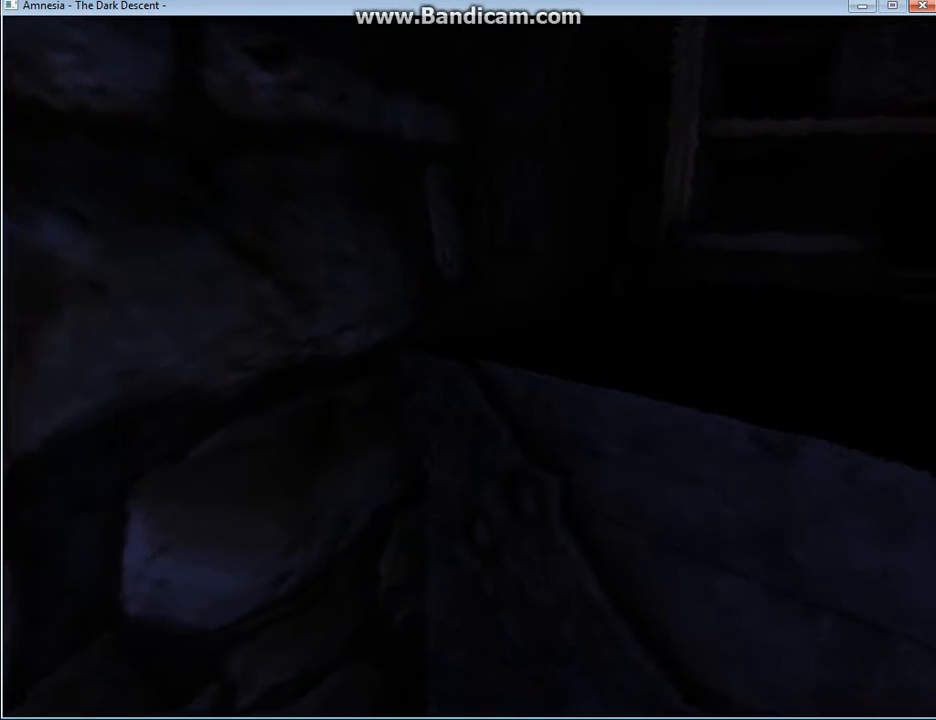
pyautogui.press('Tab')
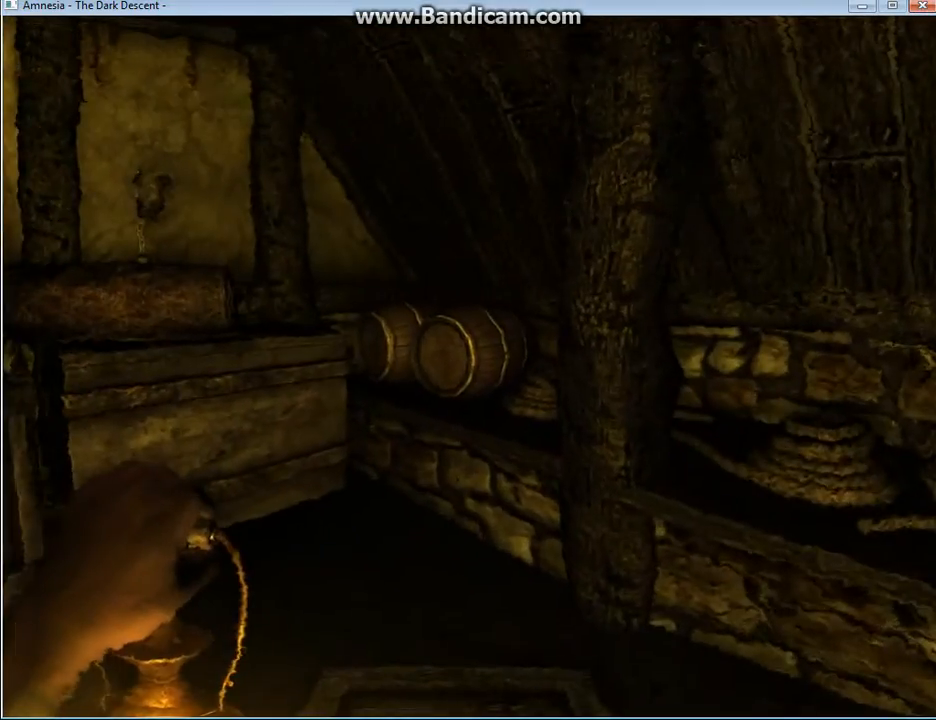
pyautogui.moveTo(468, 360)
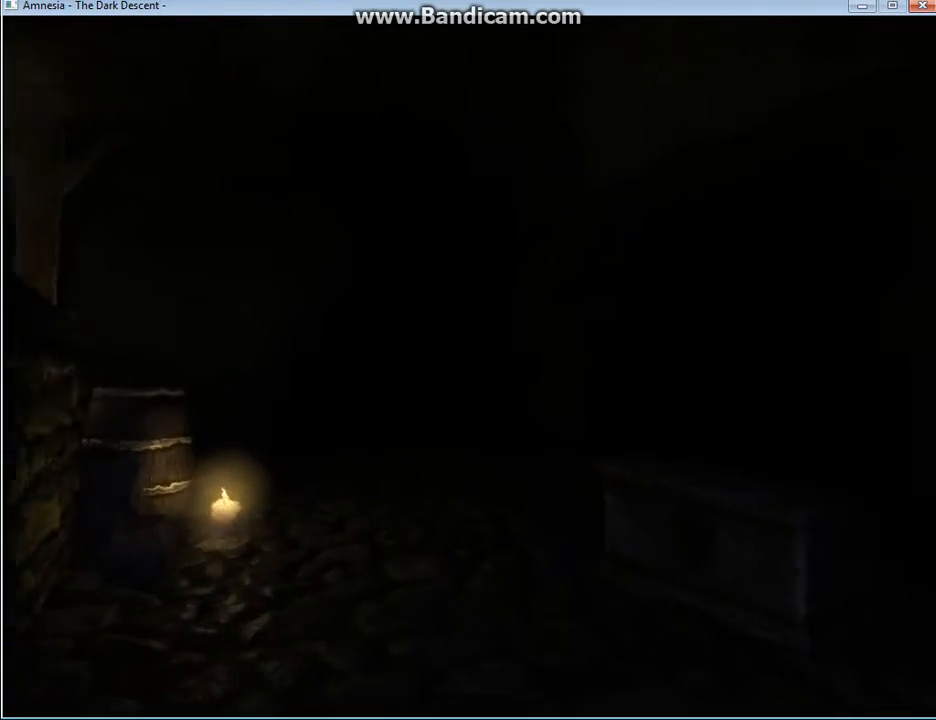
pyautogui.moveTo(468, 360)
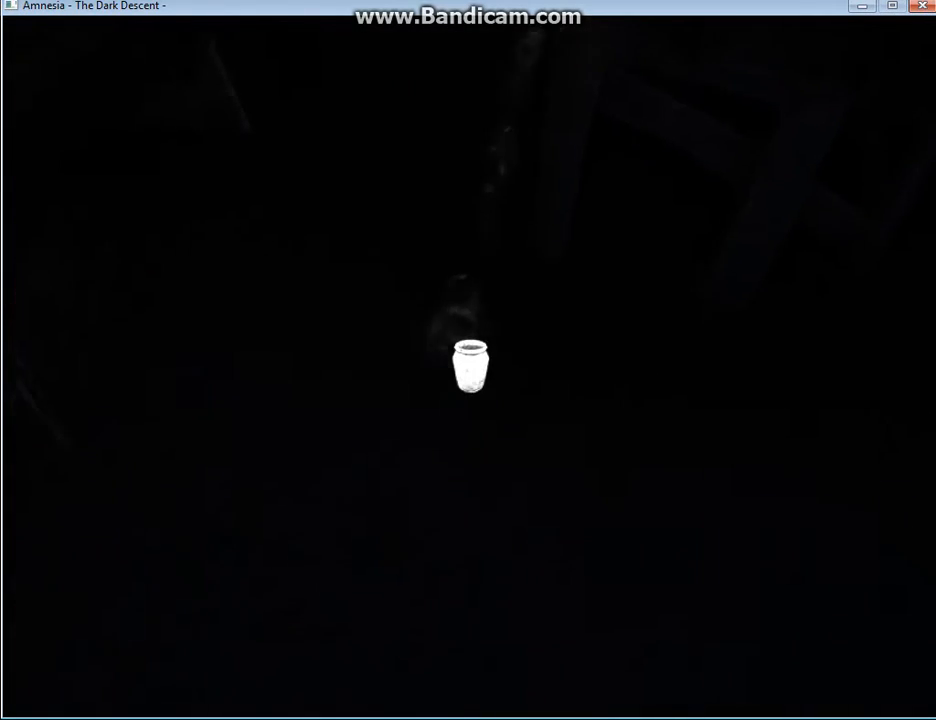
pyautogui.click(470, 364)
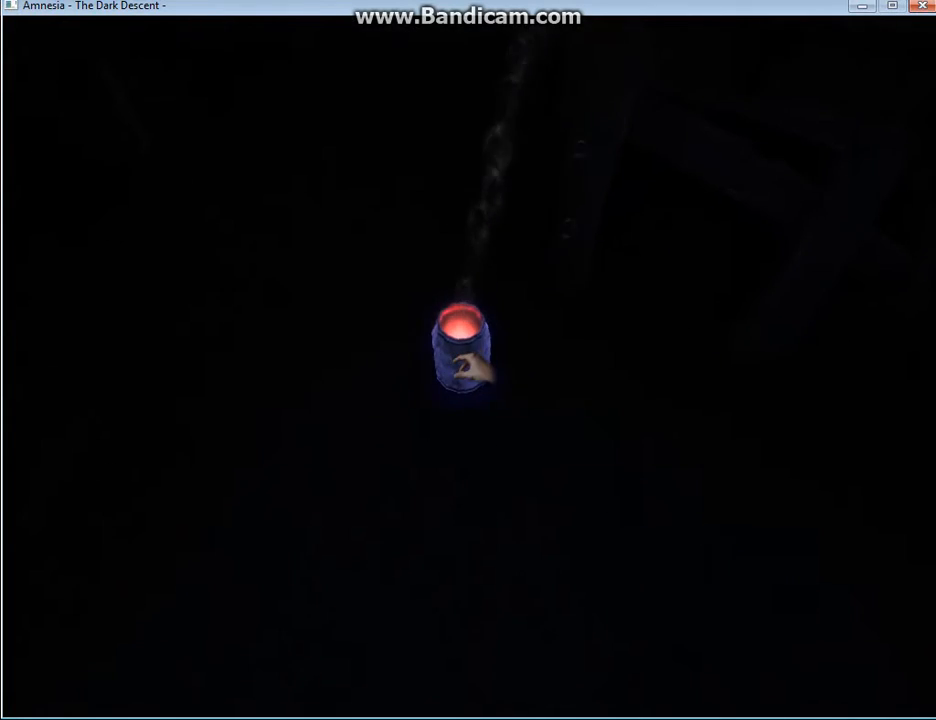
pyautogui.click(464, 350)
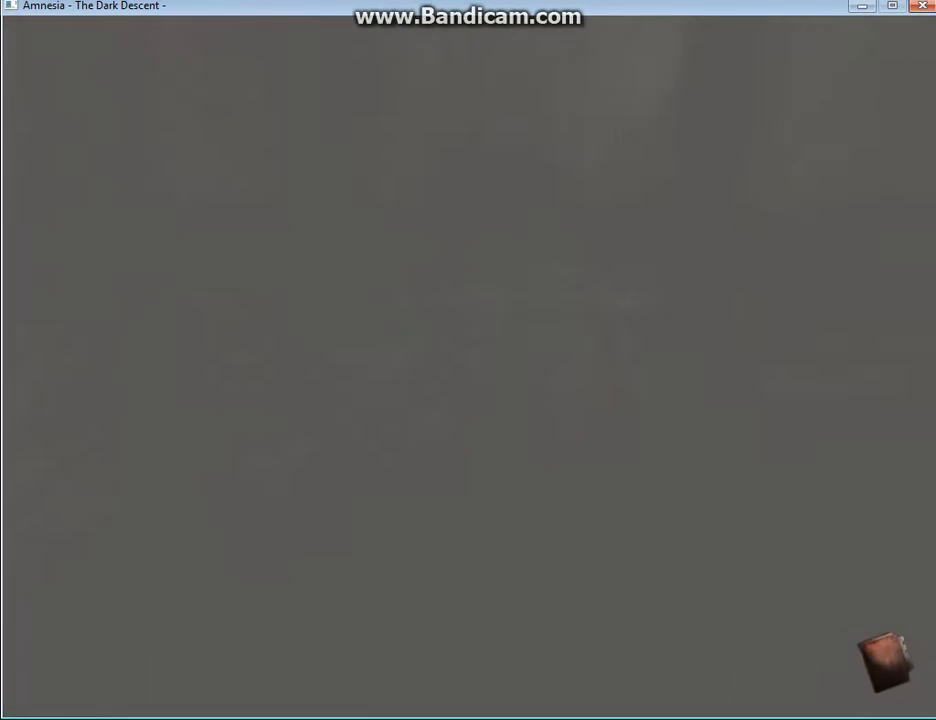
pyautogui.press('Tab')
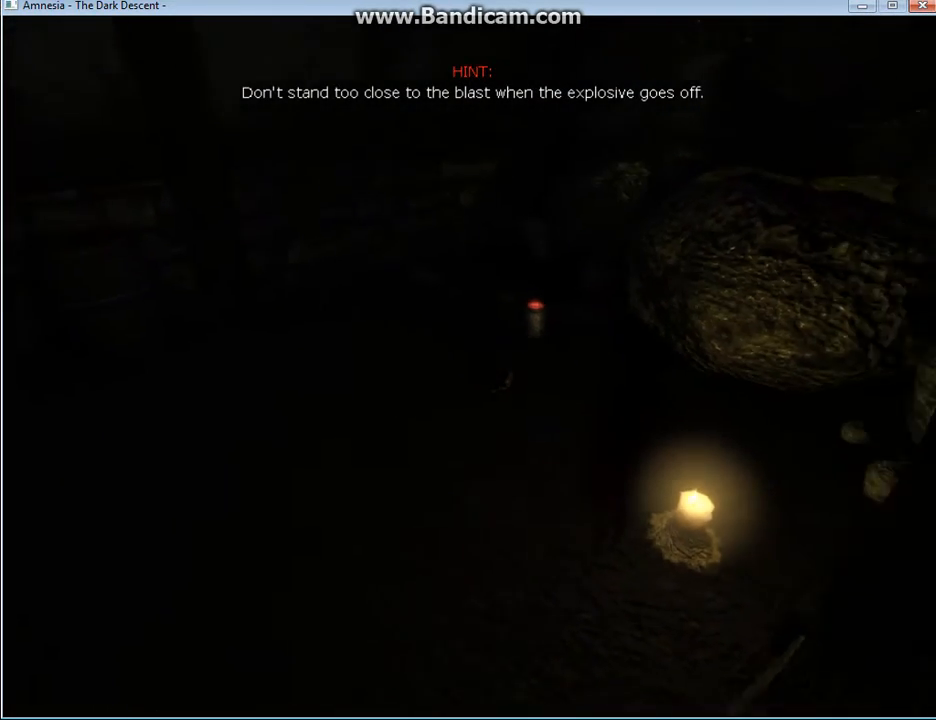
pyautogui.moveTo(468, 360)
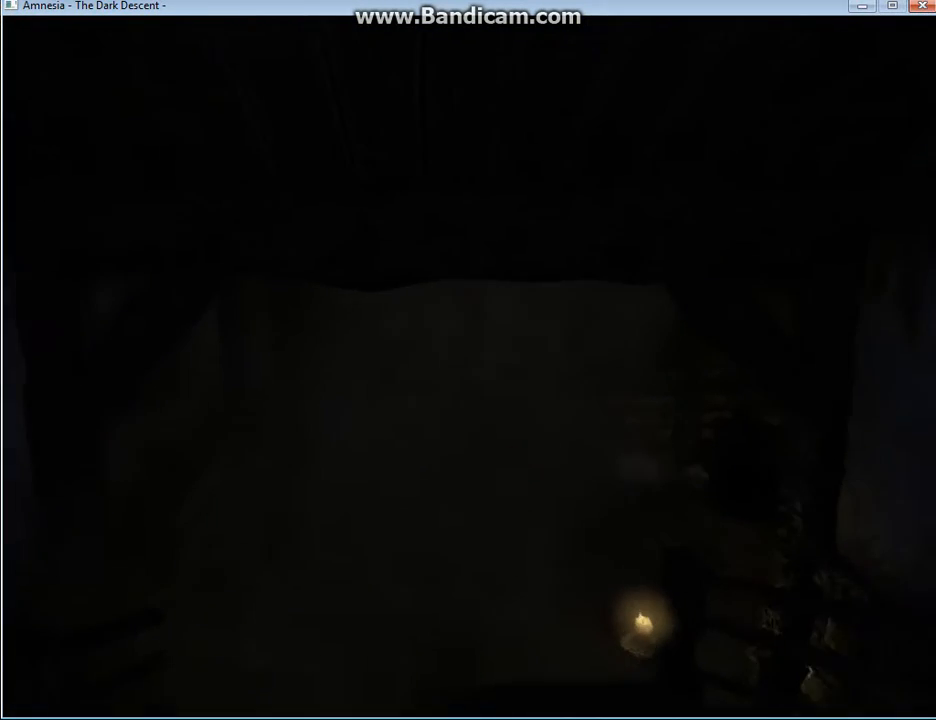
pyautogui.press('Tab')
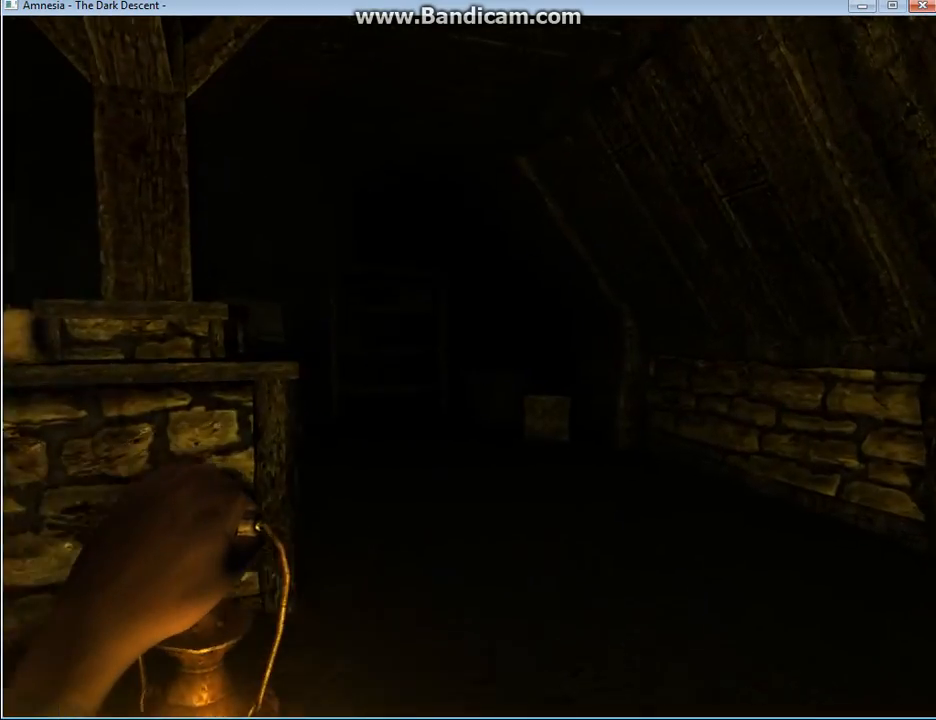
pyautogui.moveTo(468, 360)
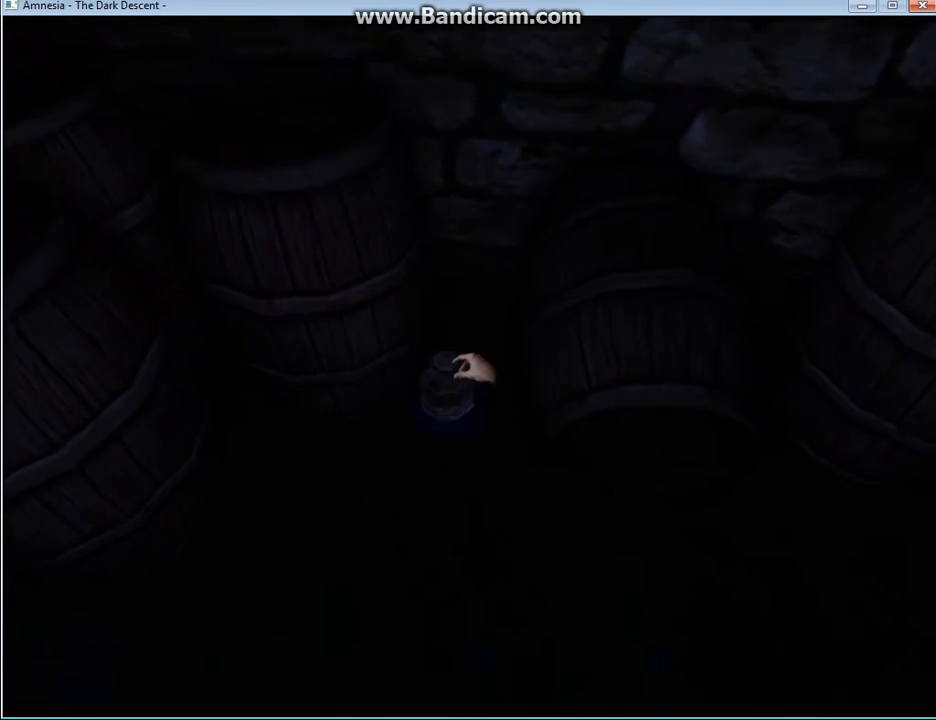
pyautogui.click(450, 396)
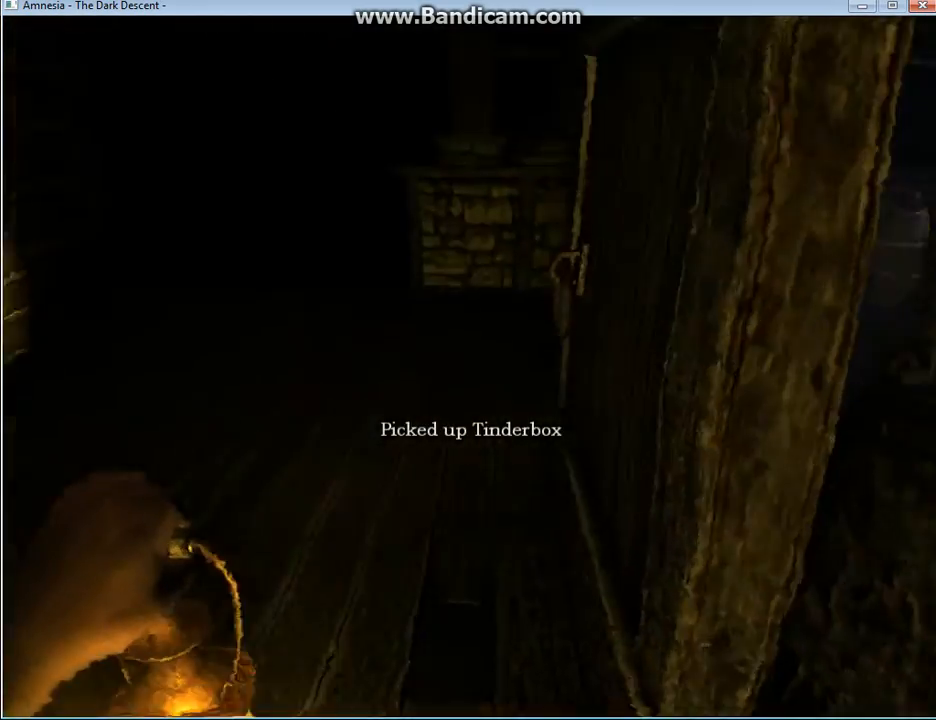
pyautogui.press('Tab')
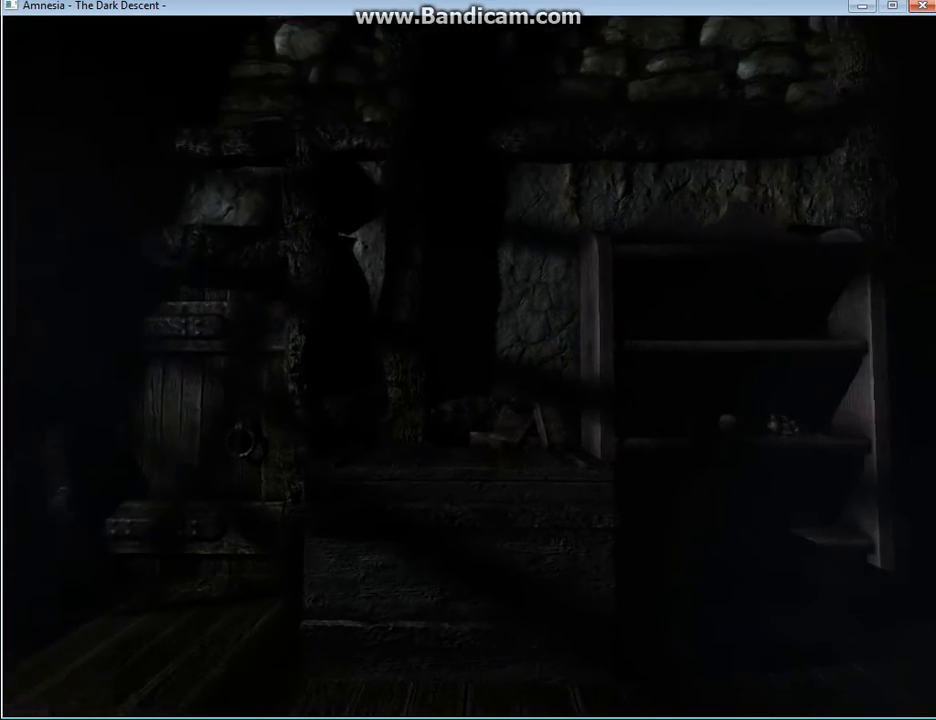
pyautogui.moveTo(468, 360)
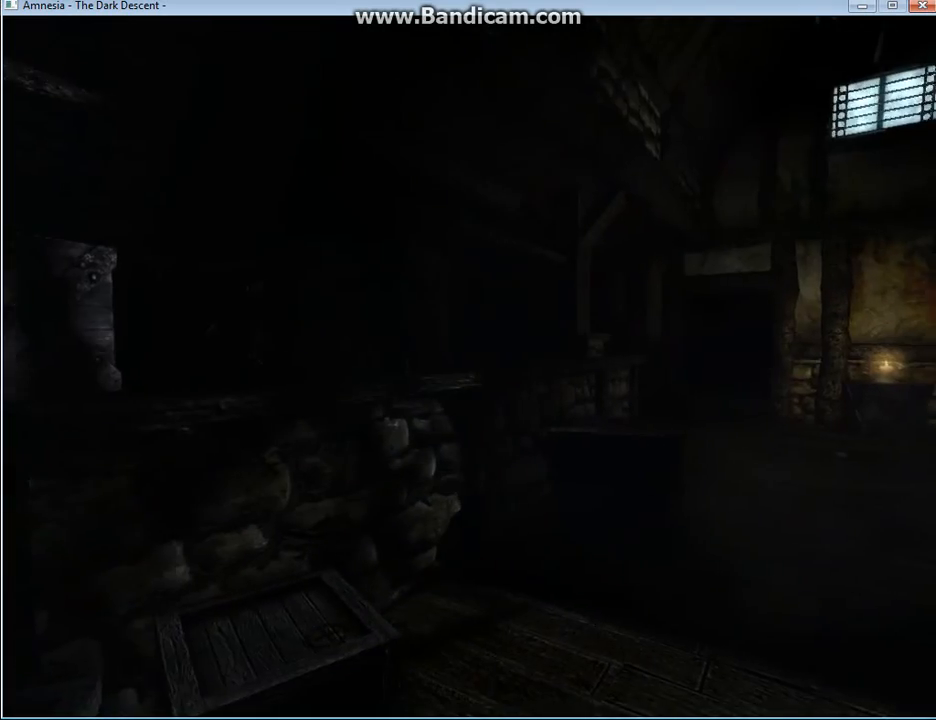
pyautogui.moveTo(468, 360)
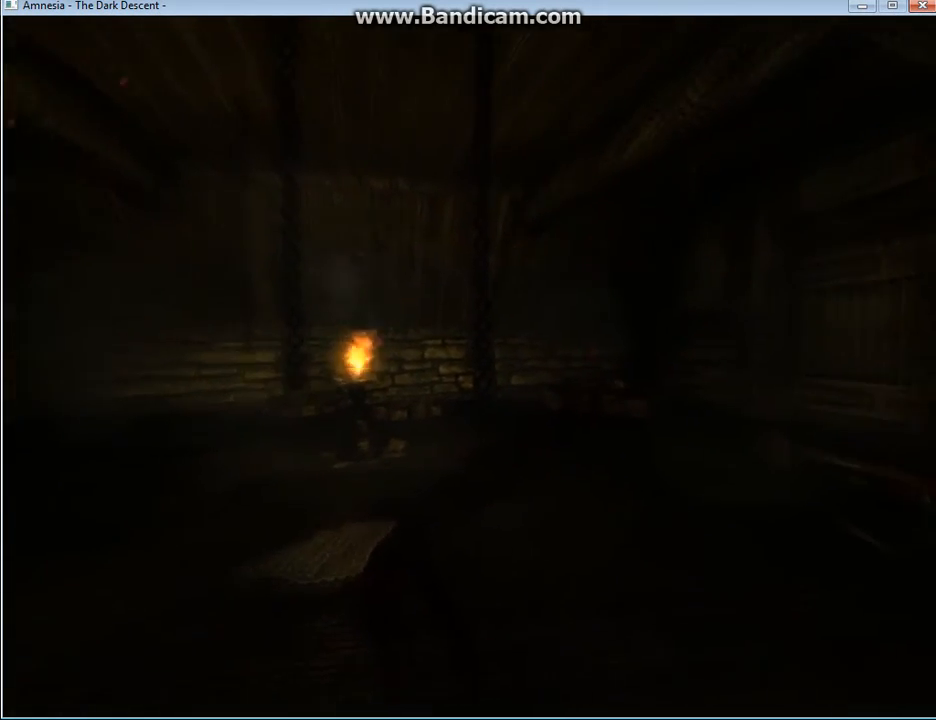
pyautogui.moveTo(468, 360)
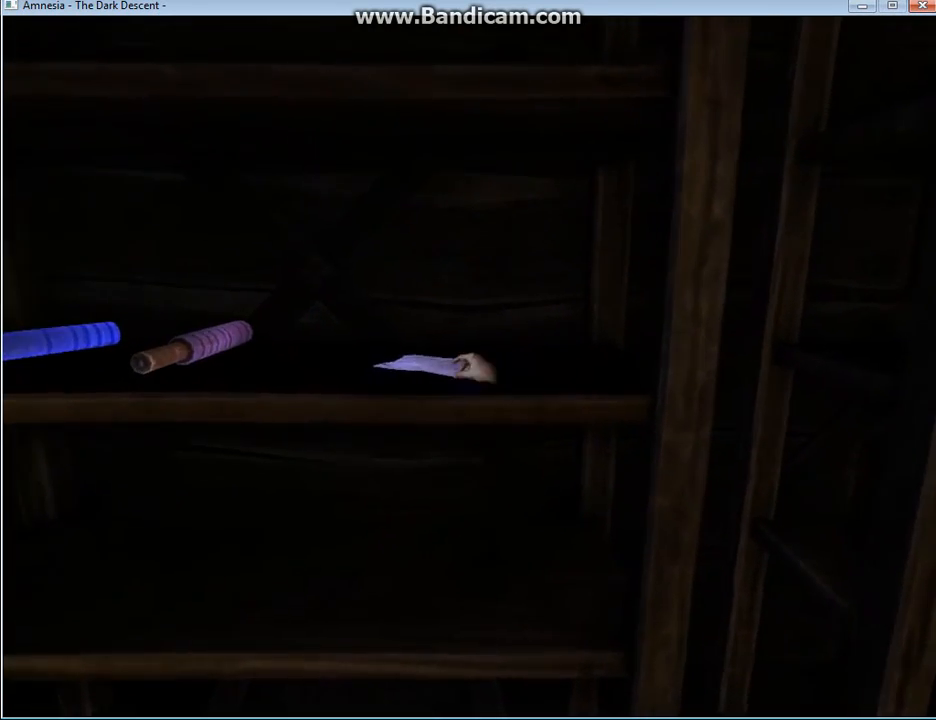
pyautogui.click(430, 368)
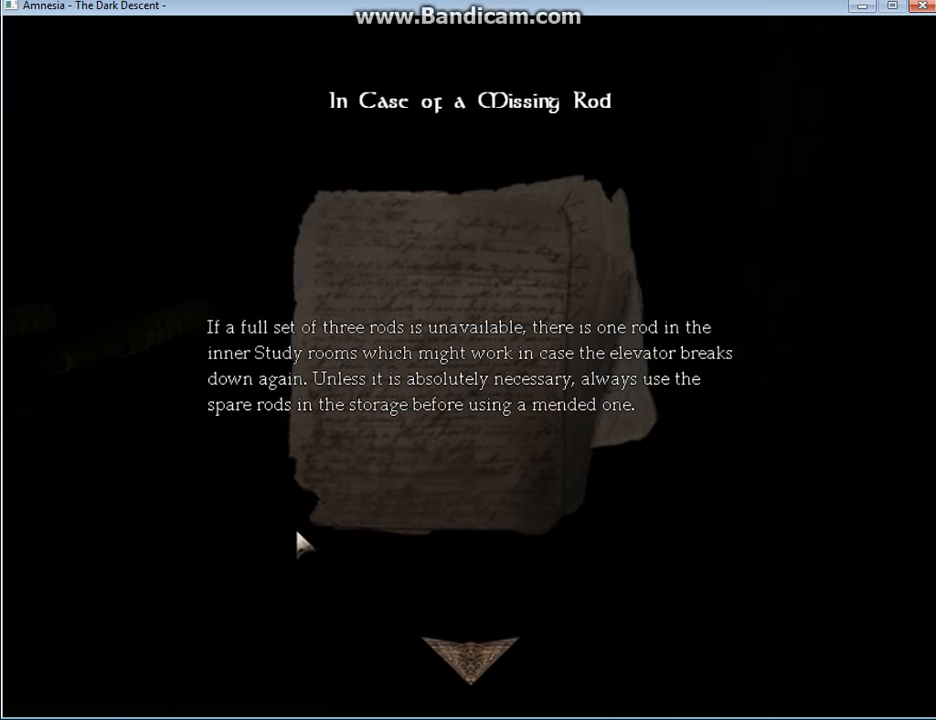
pyautogui.moveTo(464, 650)
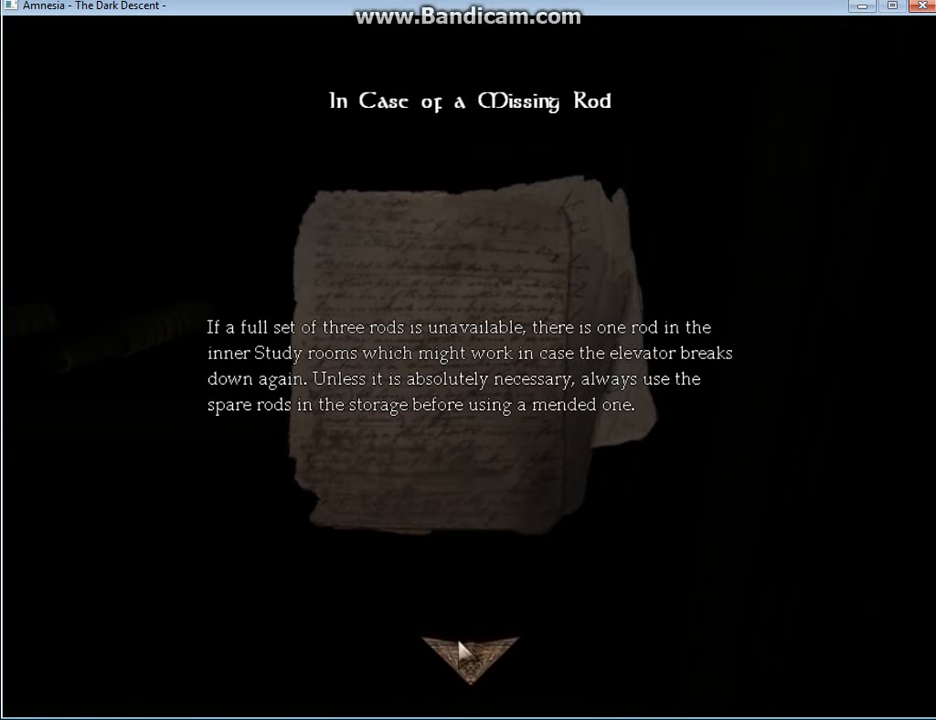